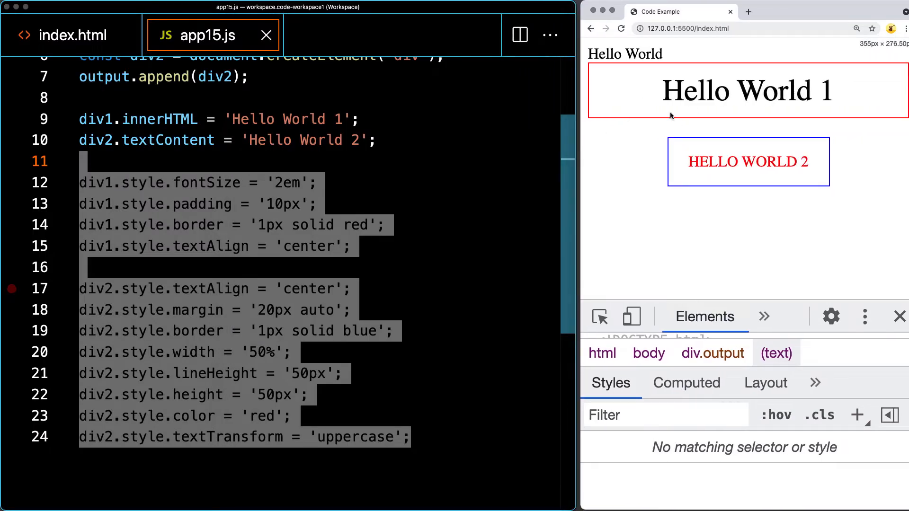
# Check the Hello World output div and script tag in index.html, then clear app15.js.
pyautogui.click(74, 35)
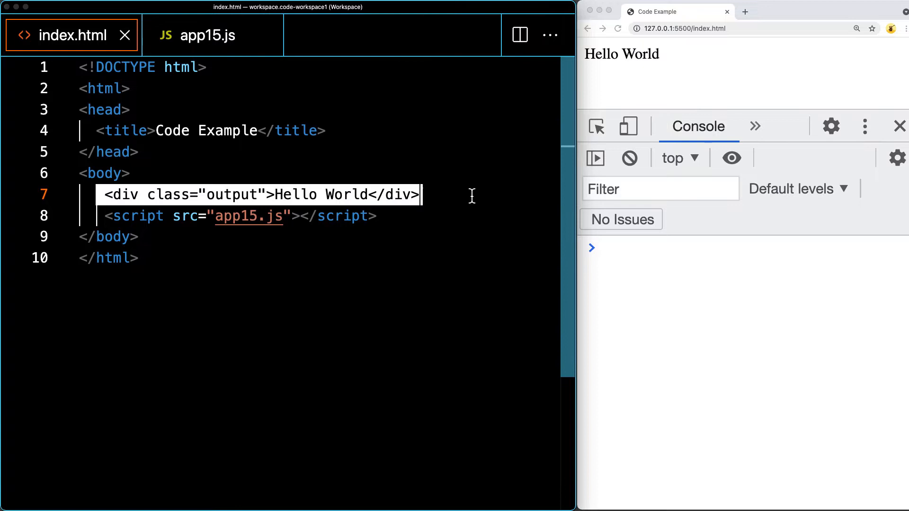
pyautogui.doubleClick(322, 194)
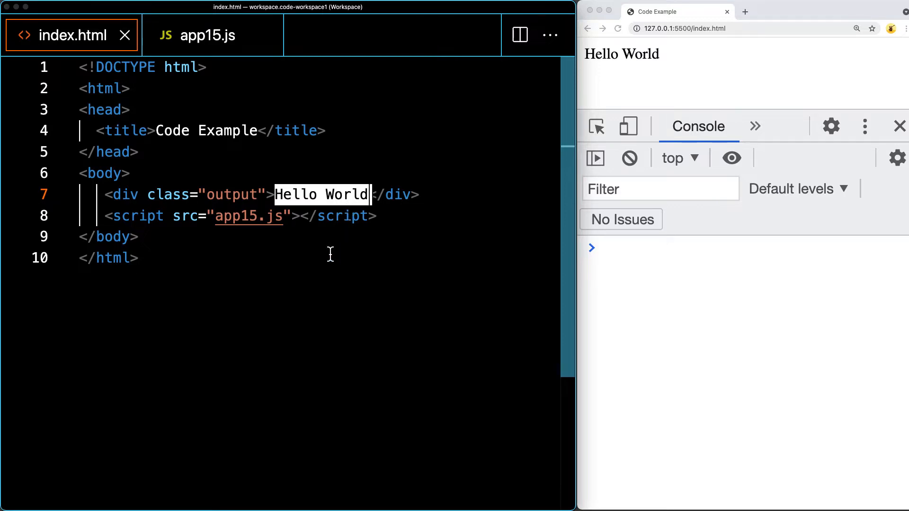
pyautogui.moveTo(401, 223)
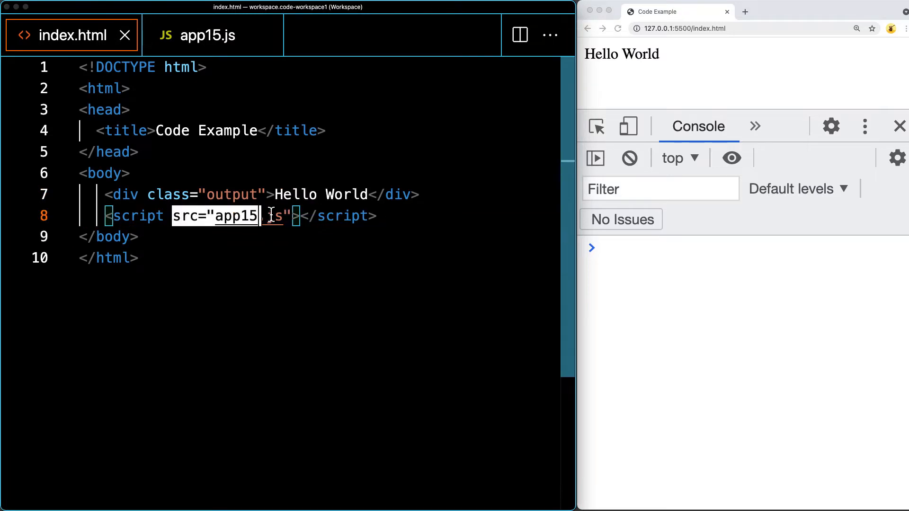
pyautogui.write('.js')
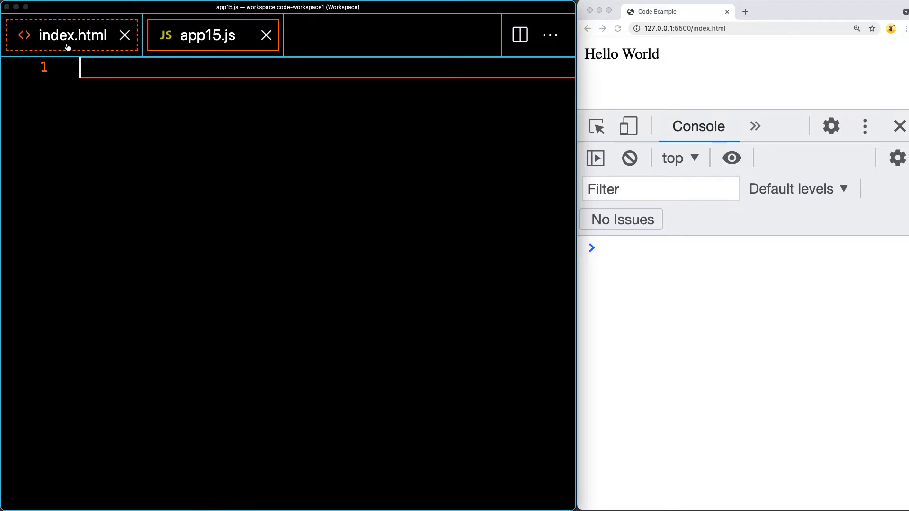
# Store document.querySelector('.output') in a const named output.
pyautogui.write('const output =')
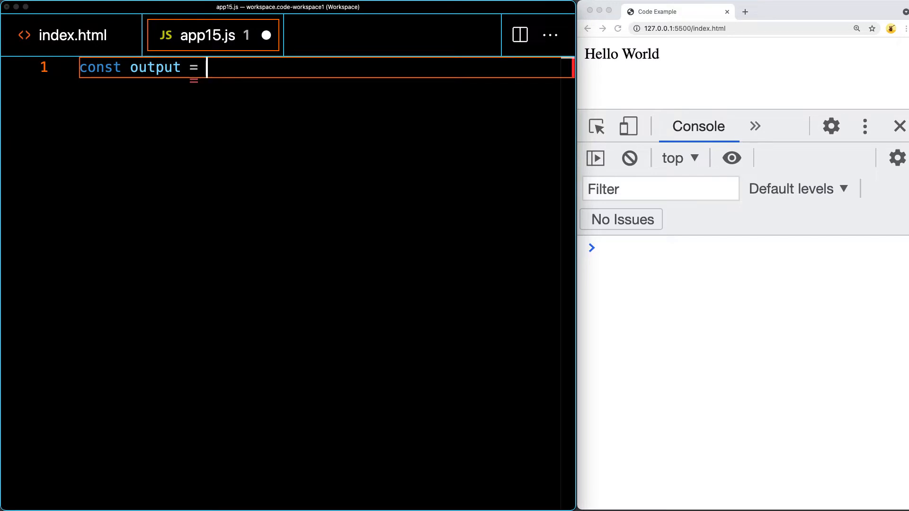
pyautogui.write('document.')
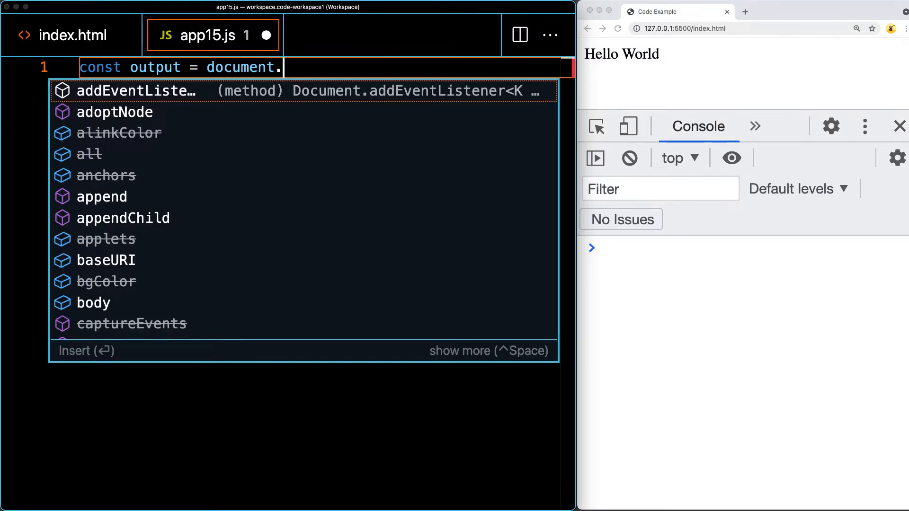
pyautogui.write("querySelector('.output')")
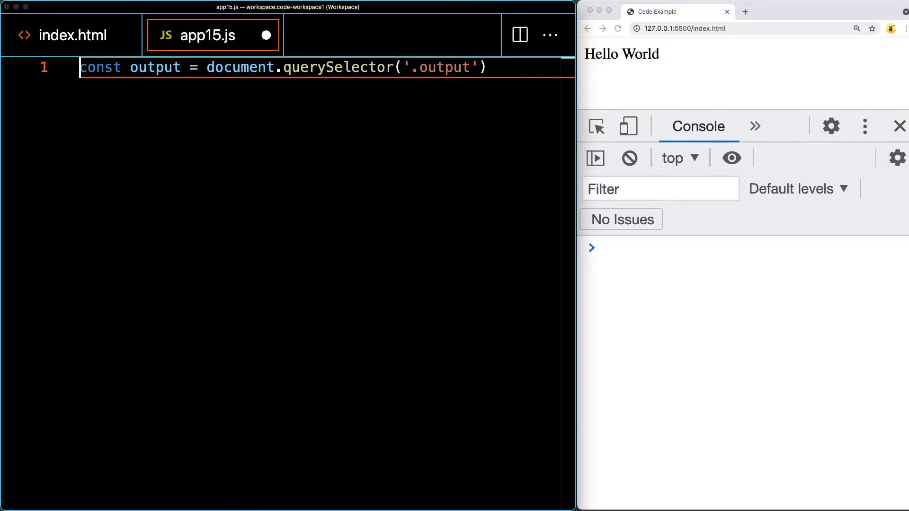
pyautogui.write(';')
pyautogui.write('const div1 = docu')
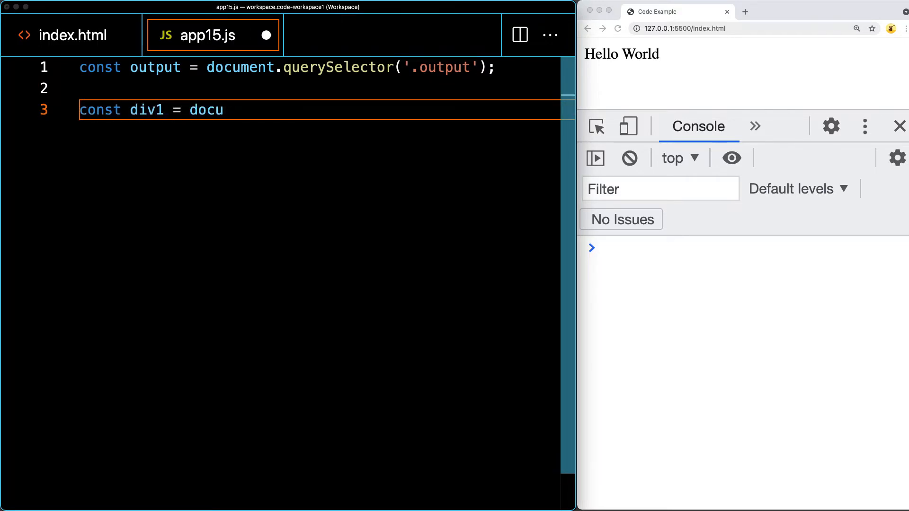
# Create div1 and div2 with createElement('div') and append each to output.
pyautogui.write('ment.')
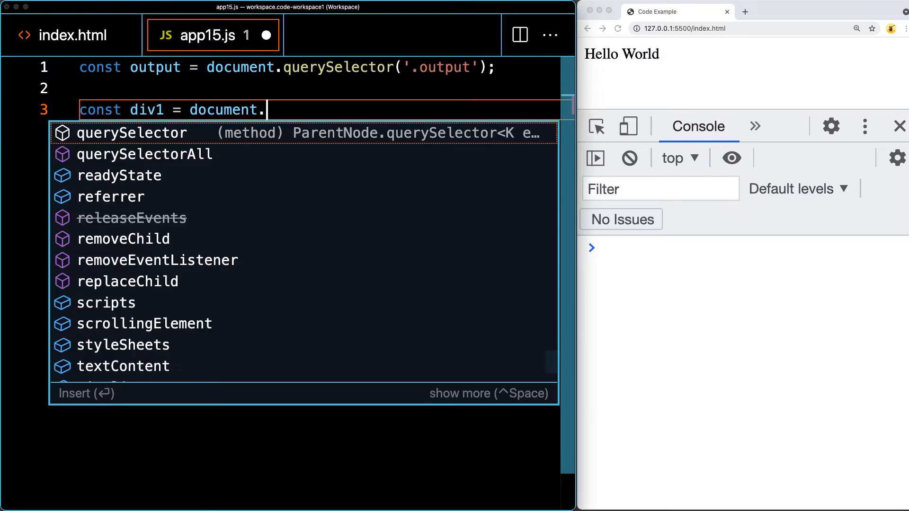
pyautogui.write("createElement('div');")
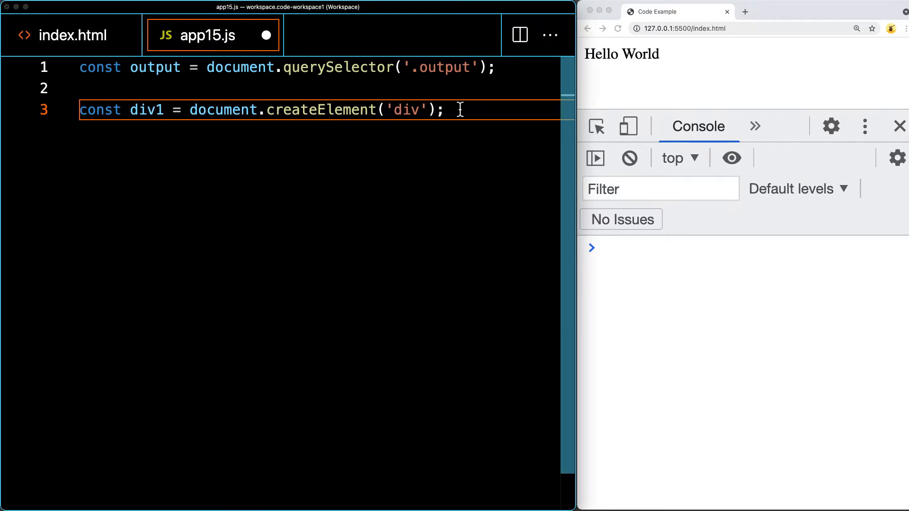
pyautogui.write('ou')
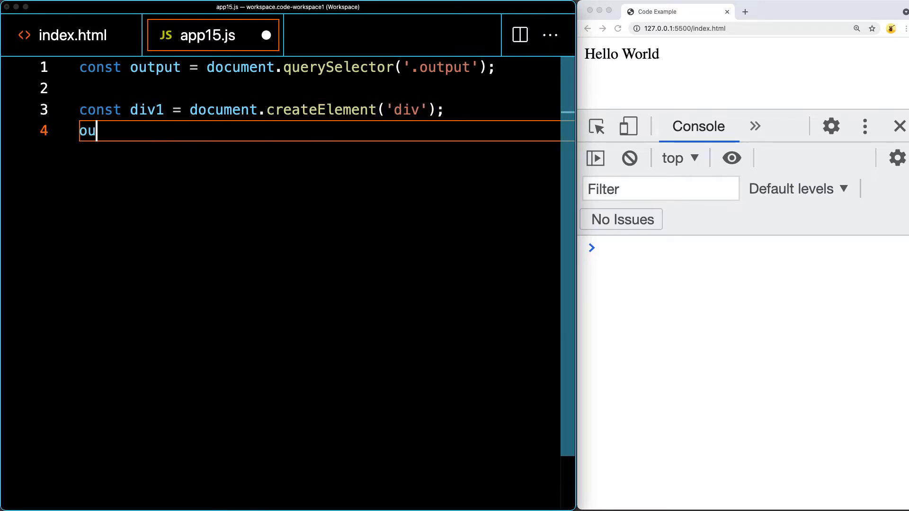
pyautogui.write('tput.append()')
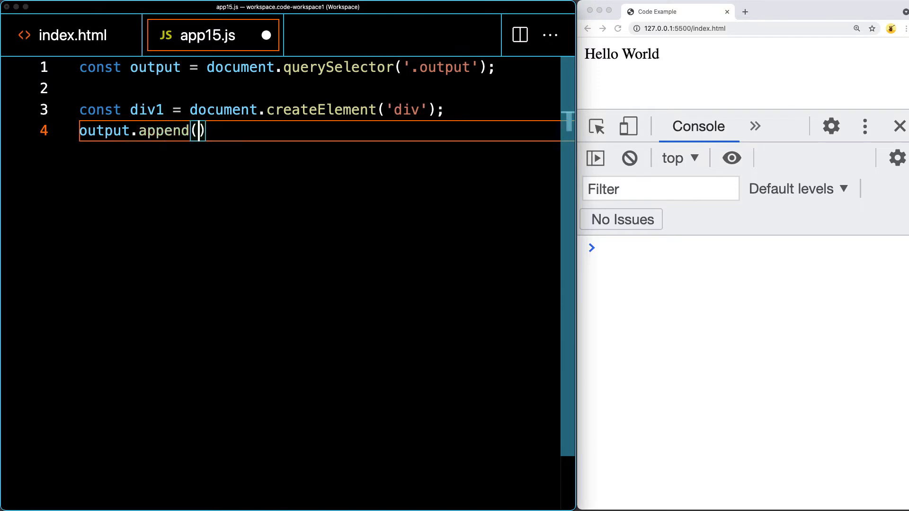
pyautogui.write('div1')
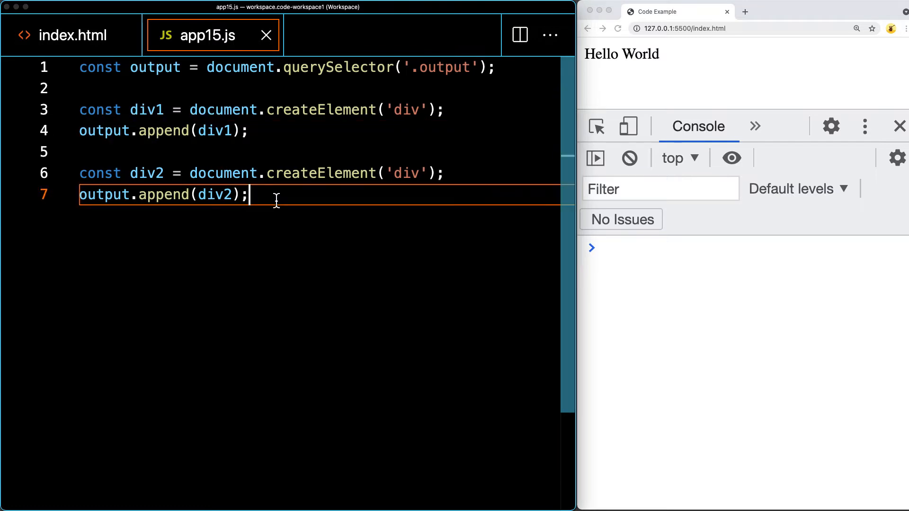
# Set div1.innerHTML to 'Hello World 1' and div2.textContent to 'Hello World 2'.
pyautogui.write("div1.innerHTML = 'Hello World 1';")
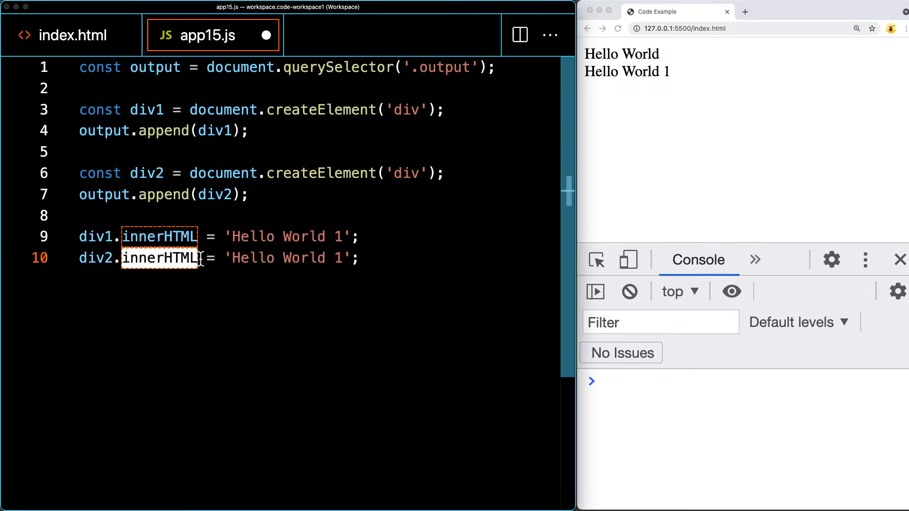
pyautogui.write('textContent')
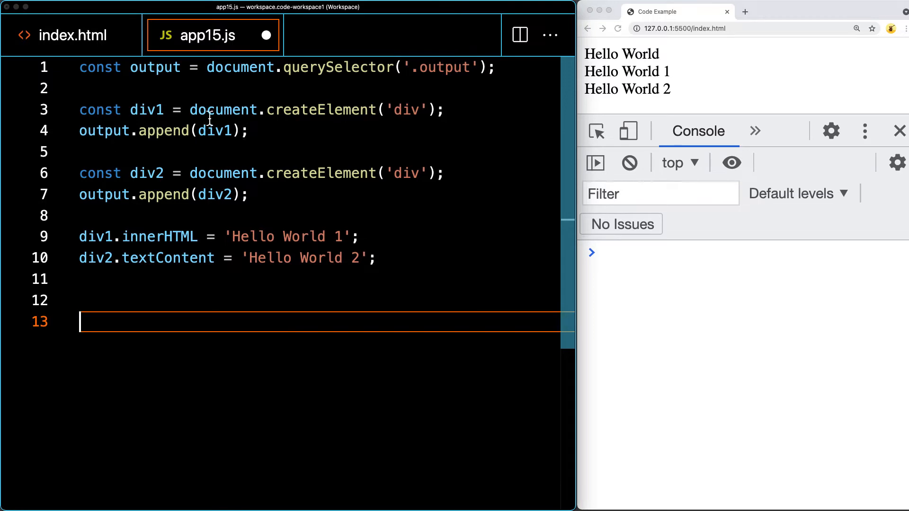
# Give div1 a 2em font size and a padding in px.
pyautogui.write('div1.style.')
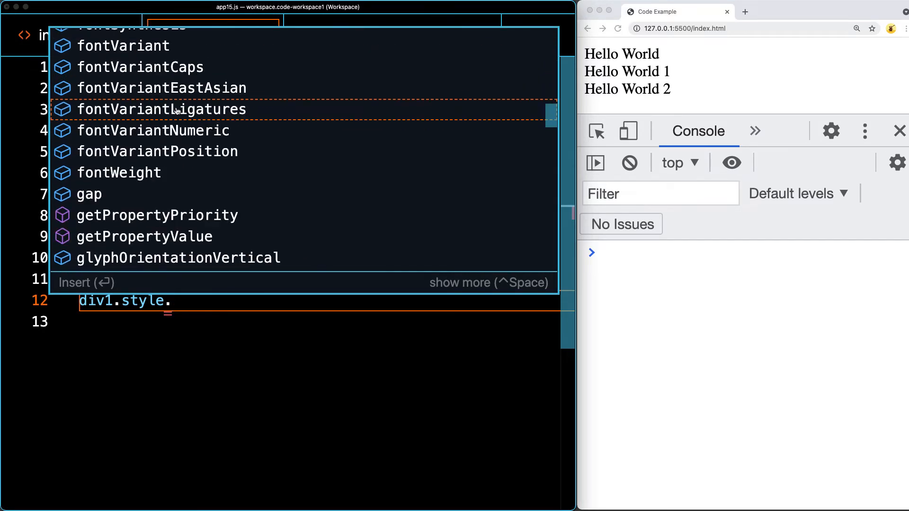
pyautogui.write("fontSize = '2")
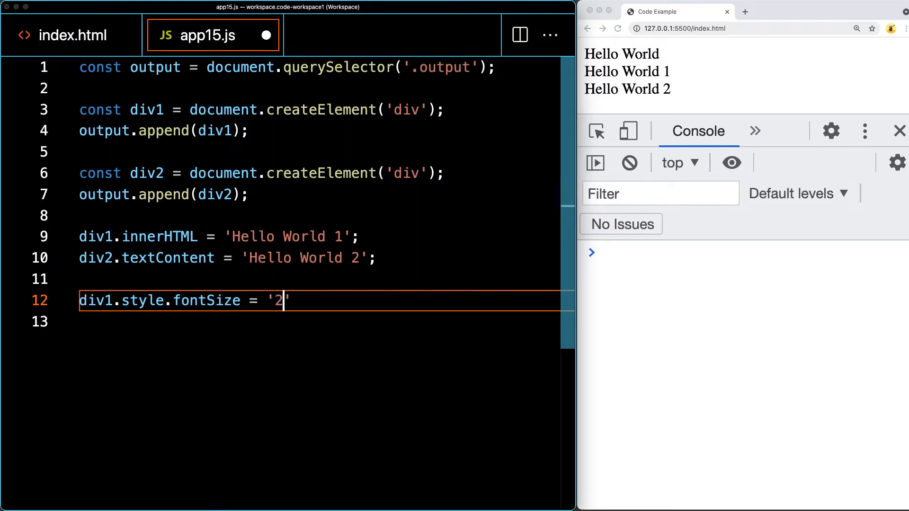
pyautogui.write('em')
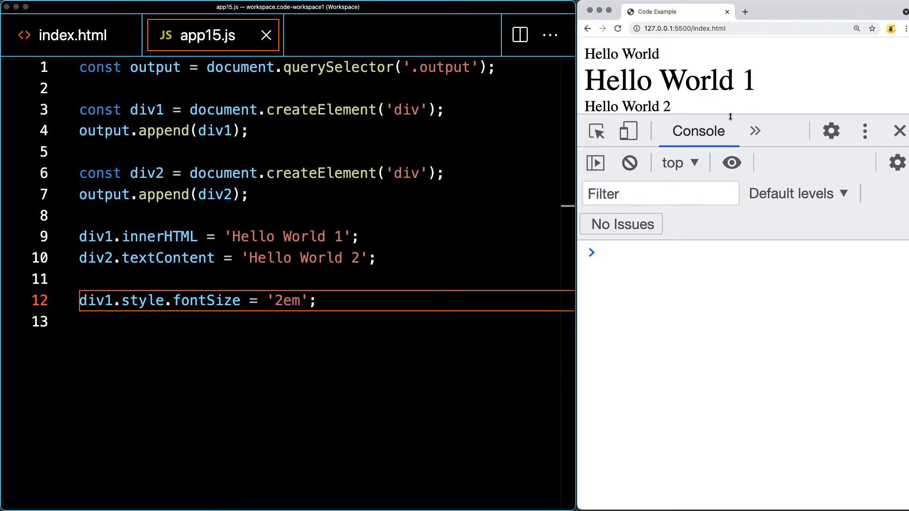
pyautogui.write("div1.style.padding = '50p'")
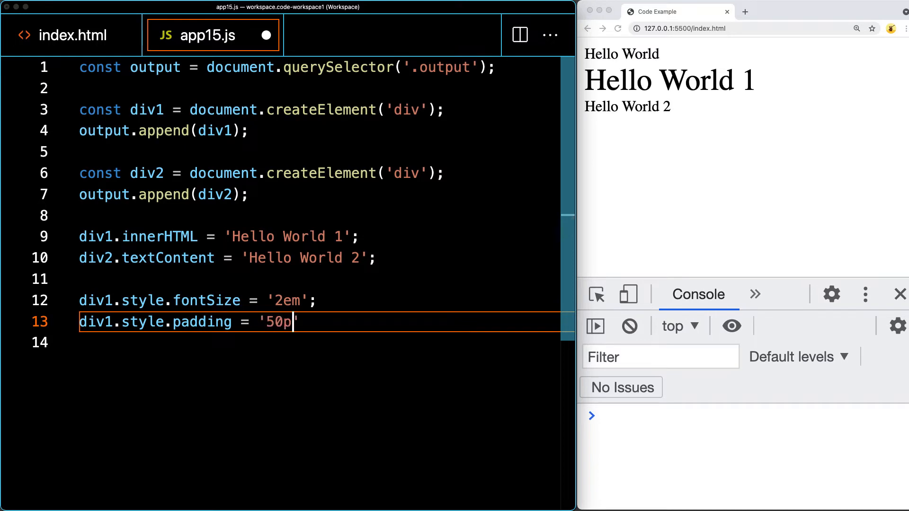
pyautogui.write('x')
pyautogui.click(319, 343)
pyautogui.write('div')
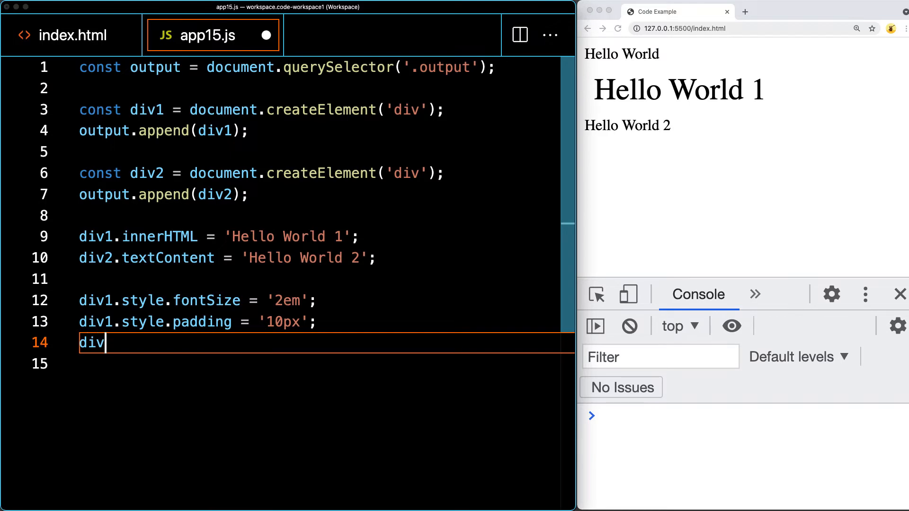
# Give div1 a '1px solid red' border and duplicate the line for div2.
pyautogui.write('1.style.')
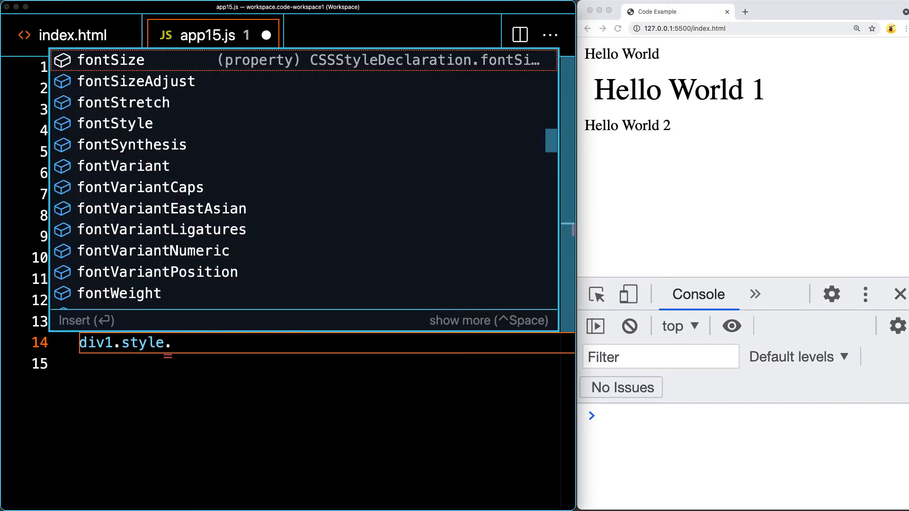
pyautogui.write("border = '1px '")
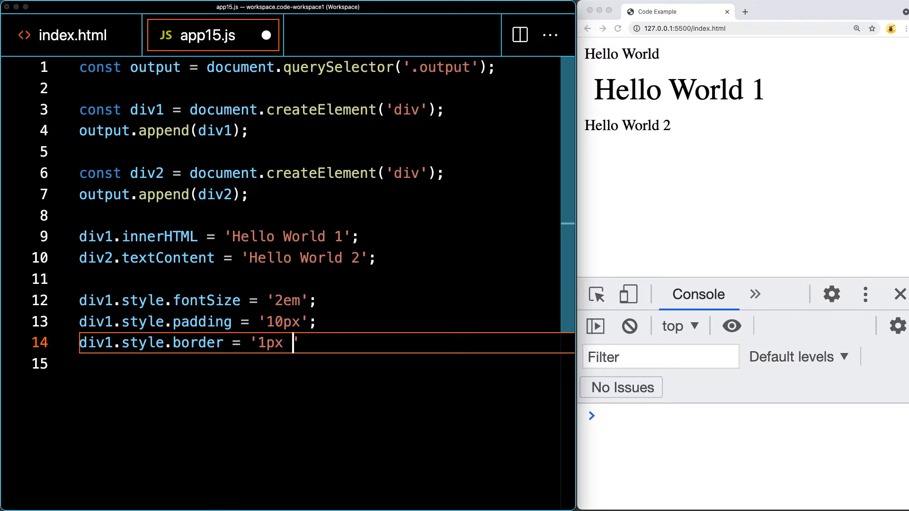
pyautogui.write("solid red';")
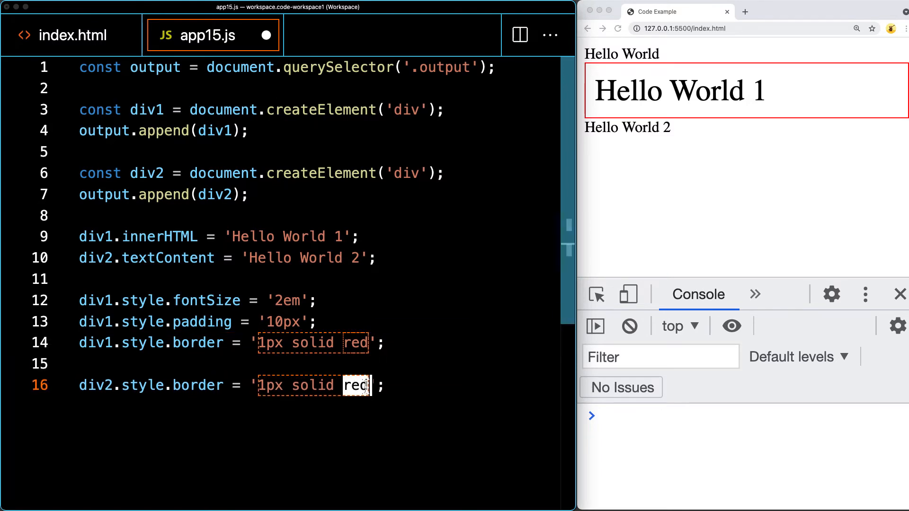
# Make div2's border blue, add '20px auto' margin and 50% width.
pyautogui.write('blue')
pyautogui.write('div2.style.')
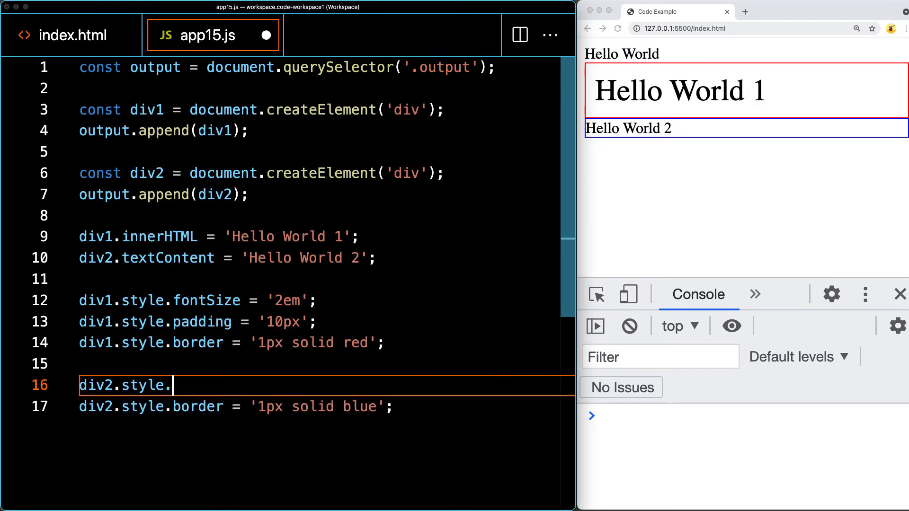
pyautogui.write("margin = ''")
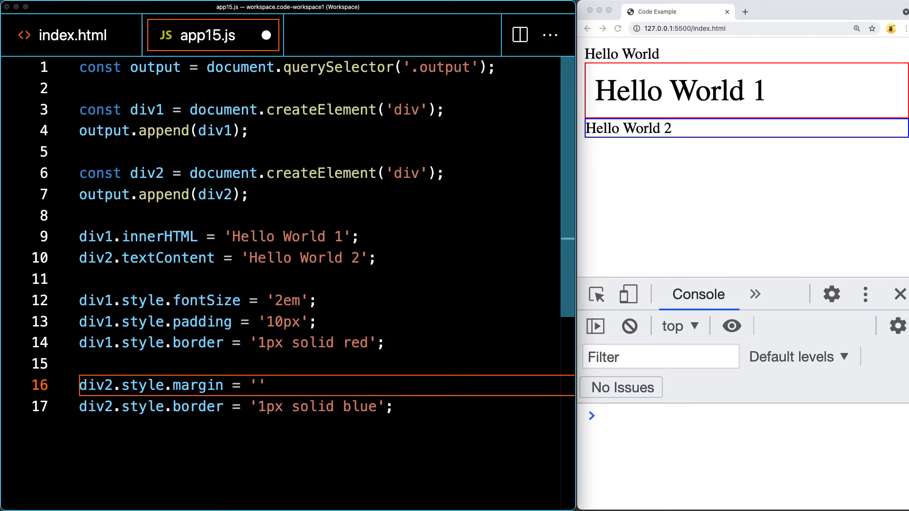
pyautogui.write('20px auto')
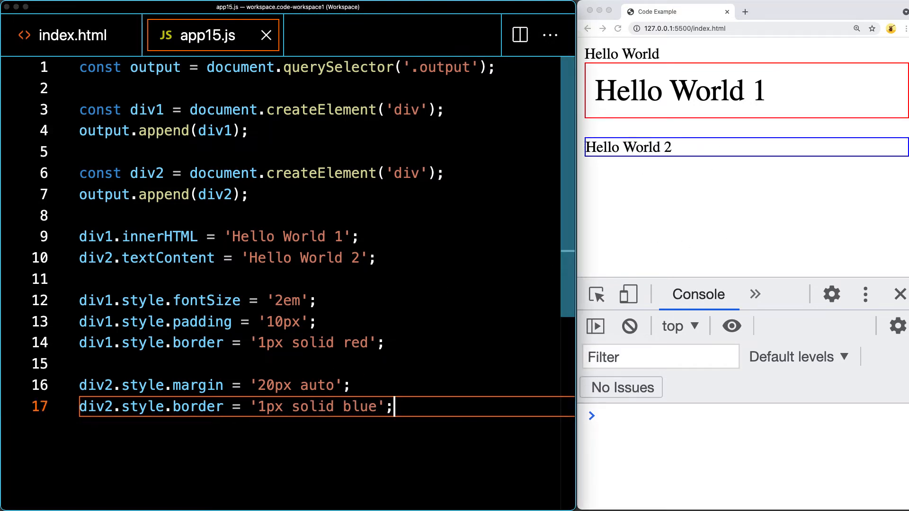
pyautogui.write("div2.style.width = '50%';")
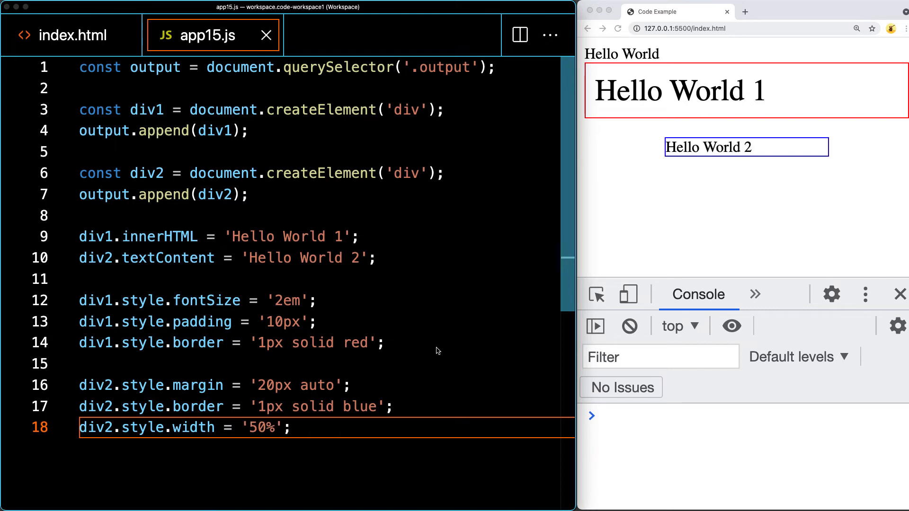
pyautogui.moveTo(386, 311)
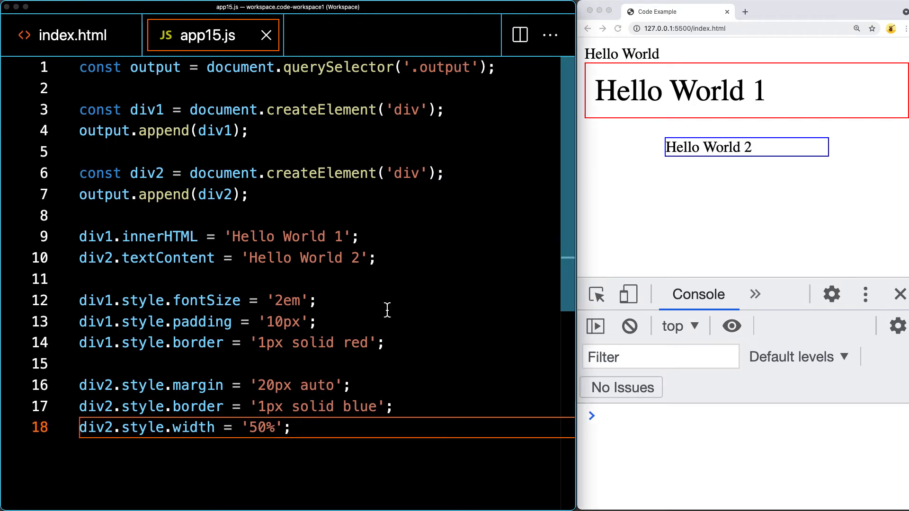
# Set div1 textAlign 'center', div2 lineHeight '50px' and height '50px'.
pyautogui.write('div')
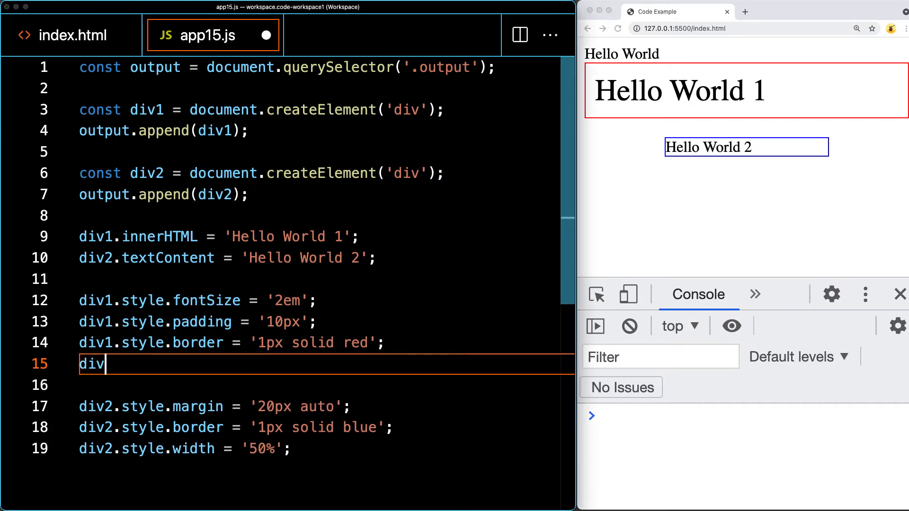
pyautogui.write('1.style.')
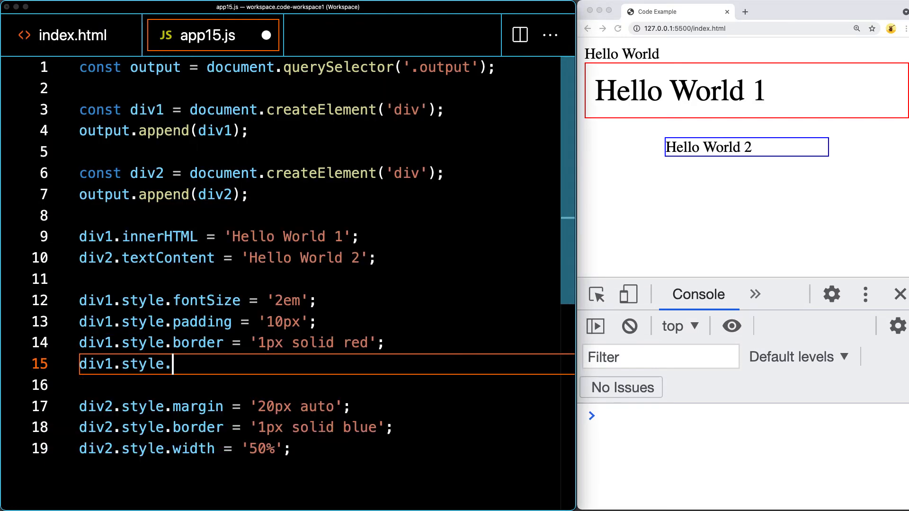
pyautogui.write("textAlign = 'center';")
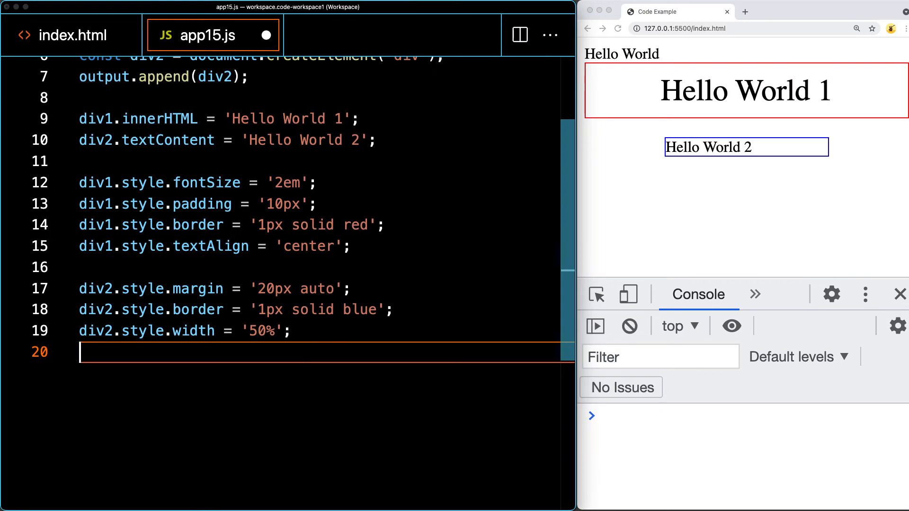
pyautogui.write('div2.style.lineHeight =')
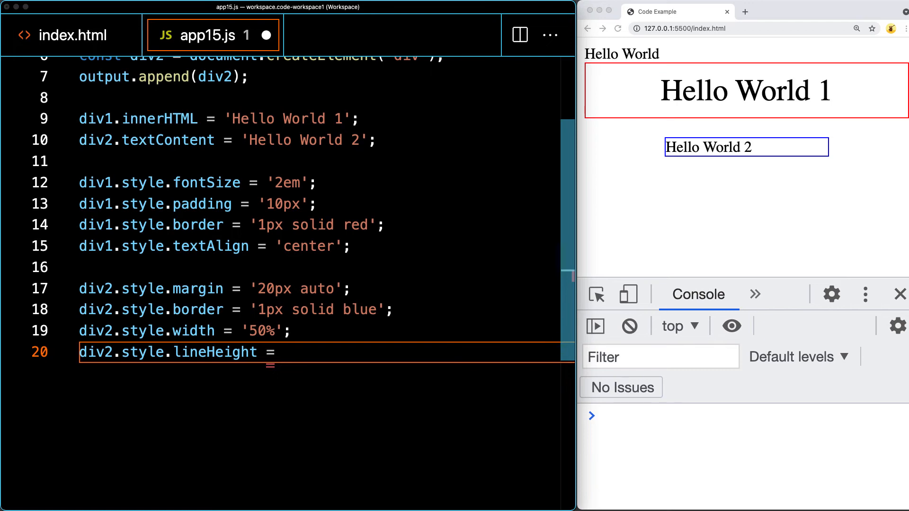
pyautogui.write("div2.style.height = '50px';")
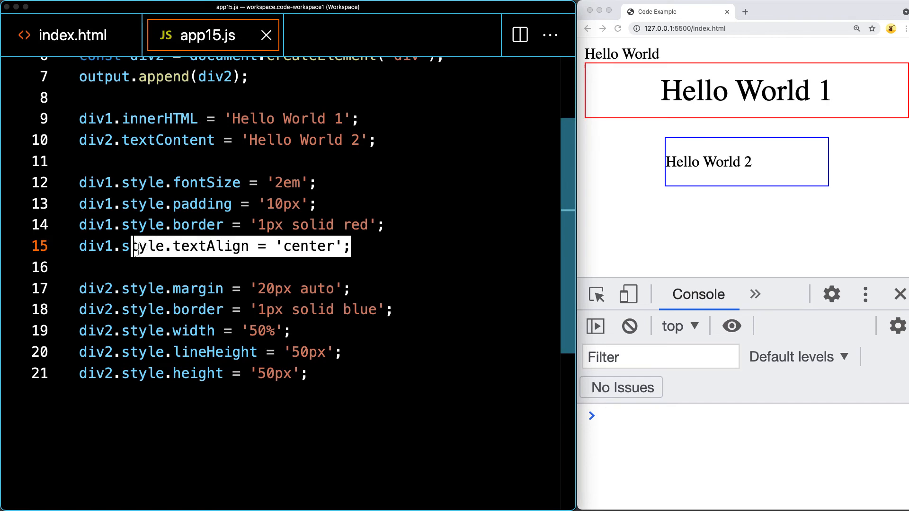
# Set div2 textAlign 'center' and color 'red', and begin another div2 style line.
pyautogui.write("div2.style.color = 'red';")
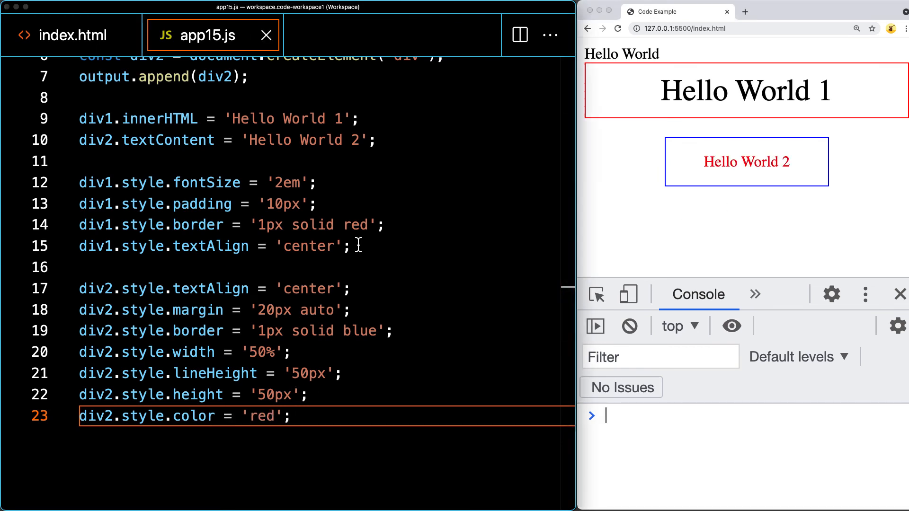
pyautogui.scroll(-3)
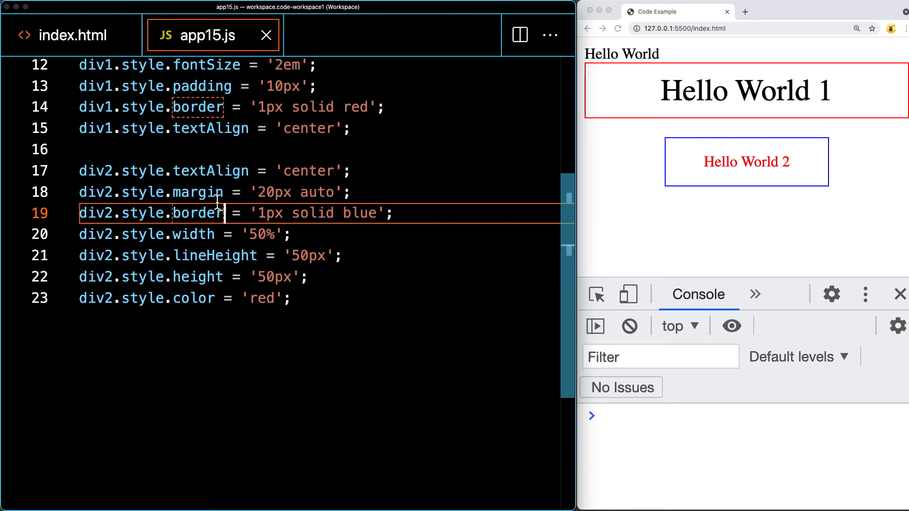
pyautogui.write('d')
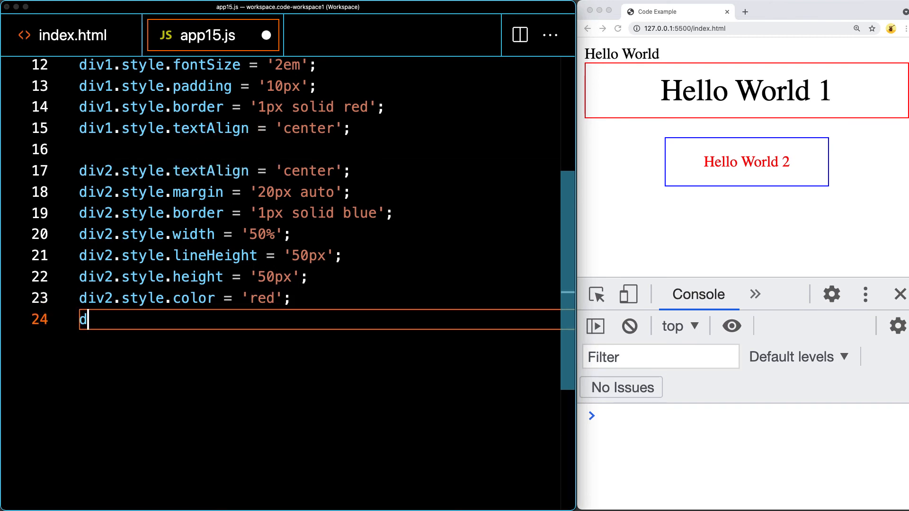
pyautogui.write('vi2.style')
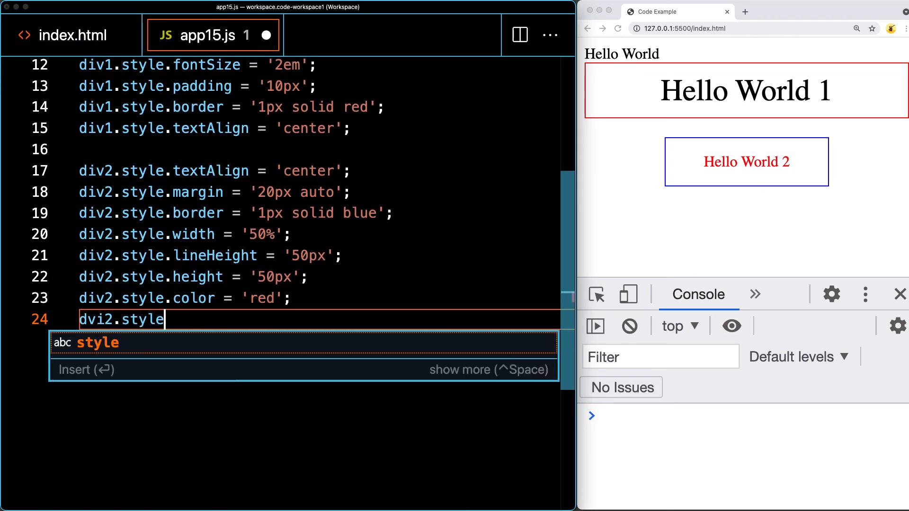
pyautogui.write('.te')
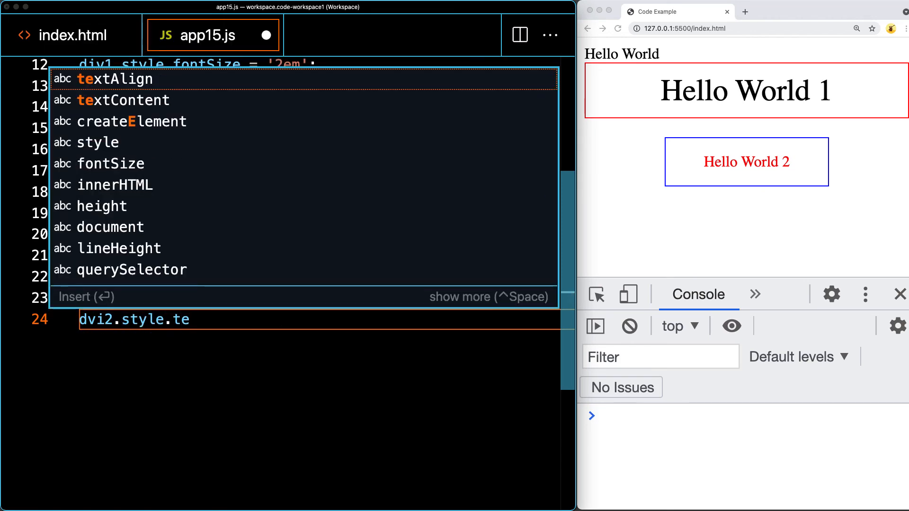